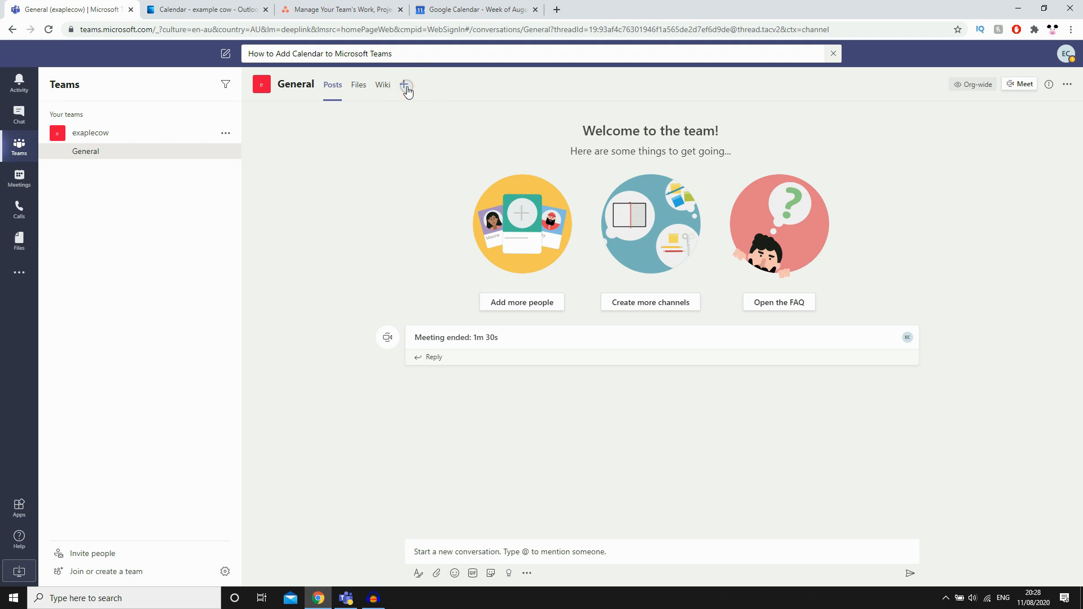
- Open the Add a tab app picker for the exaplecow team's General channel
click(407, 84)
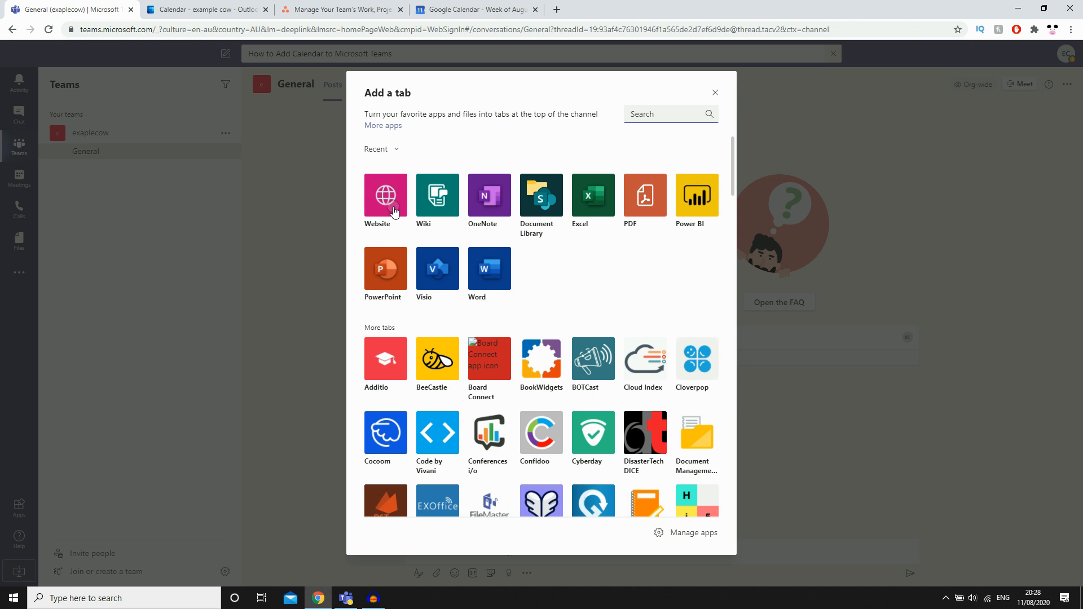
- Choose the Website app, name the tab 'Calendar', and focus the empty URL box
click(385, 194)
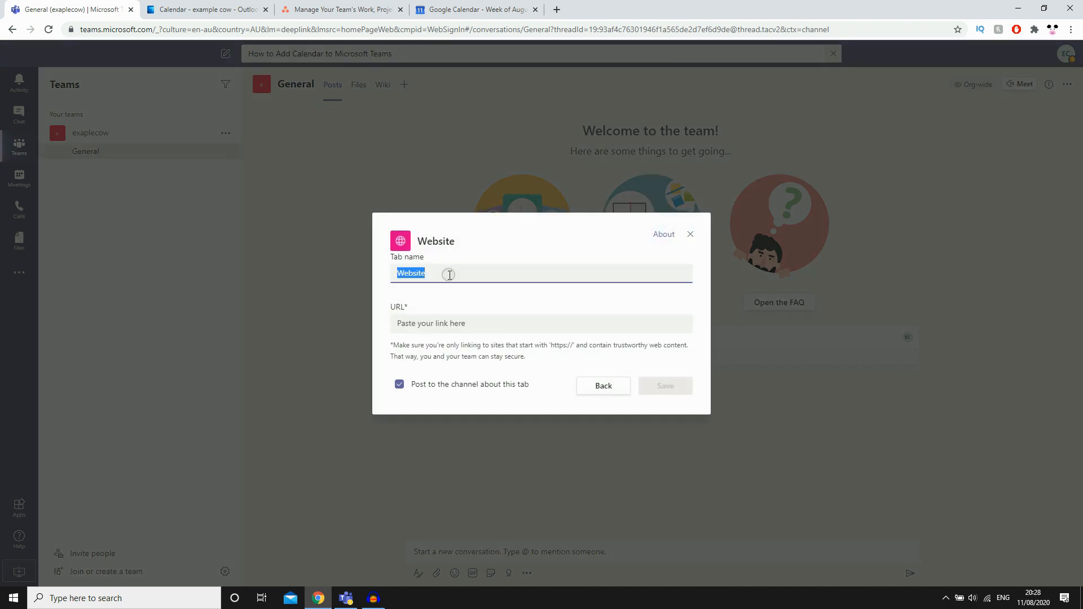
text(Calendar)
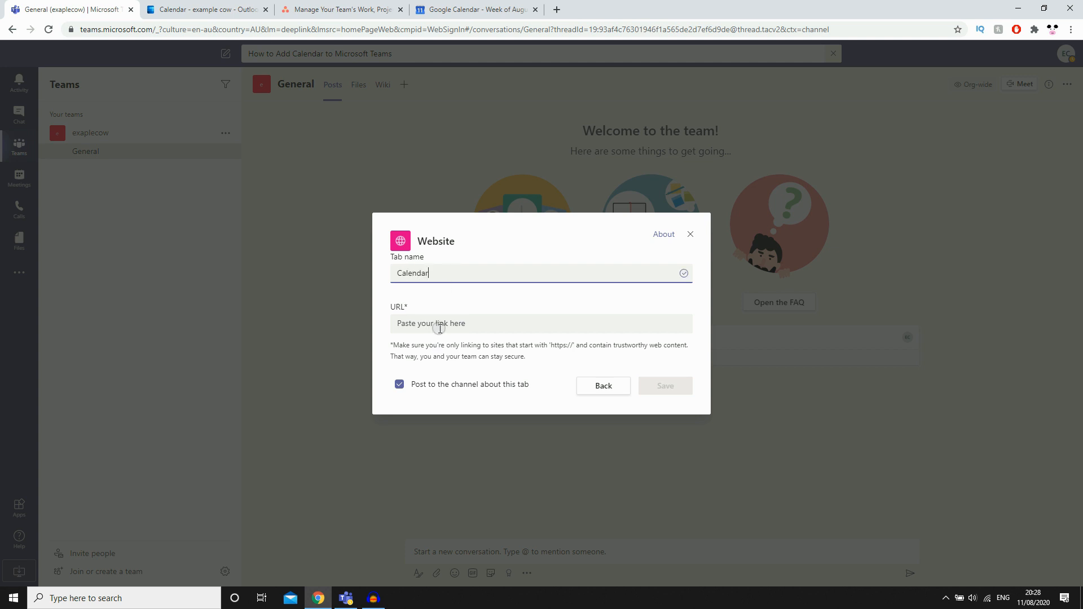
click(541, 323)
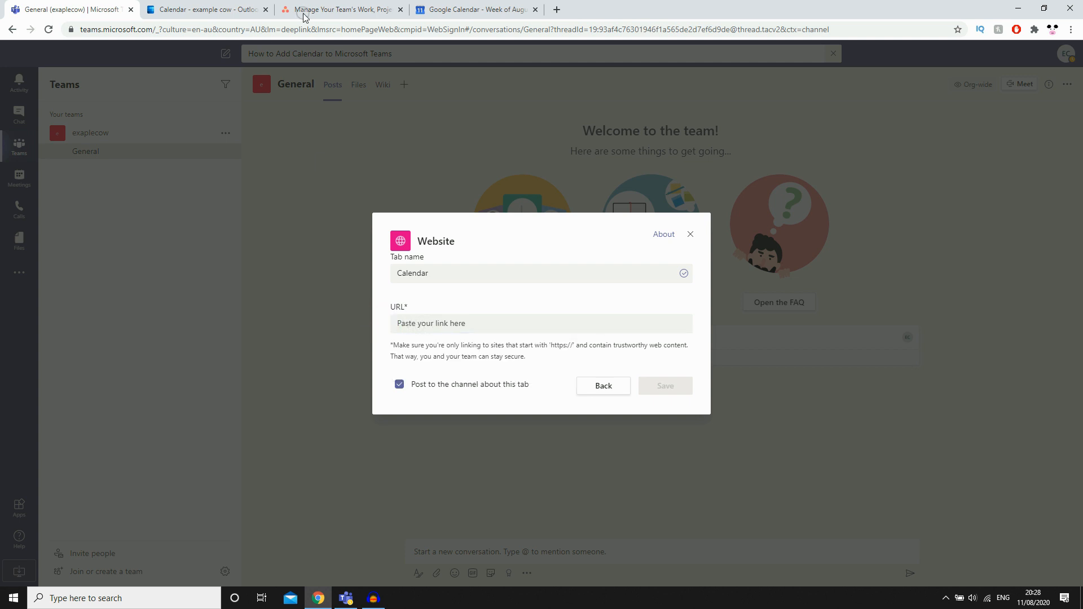
- Check the Google Calendar and Outlook calendar browser tabs for the calendar address
click(204, 10)
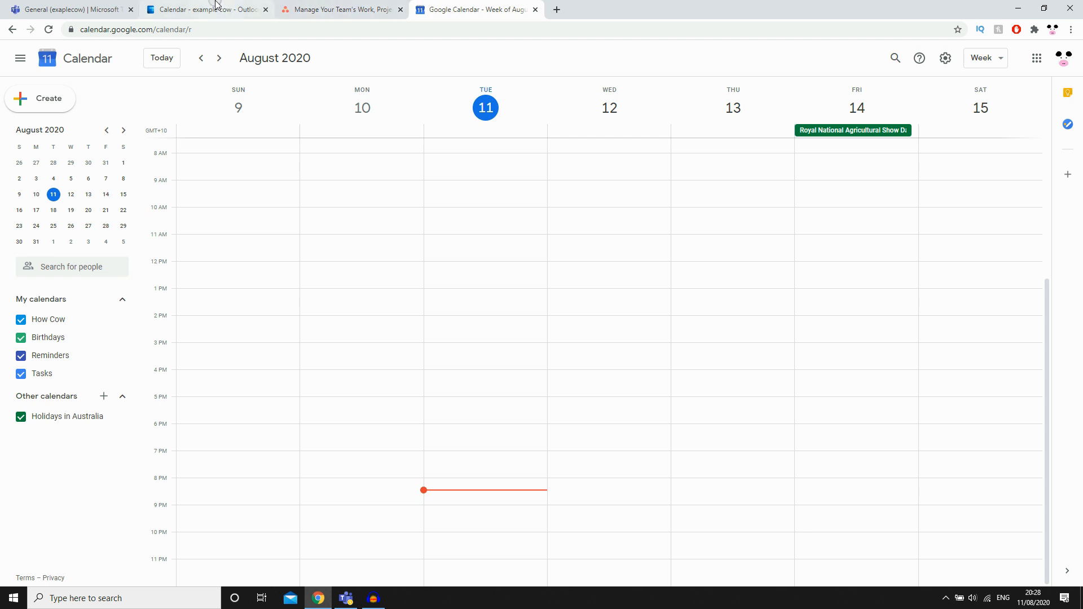
click(207, 9)
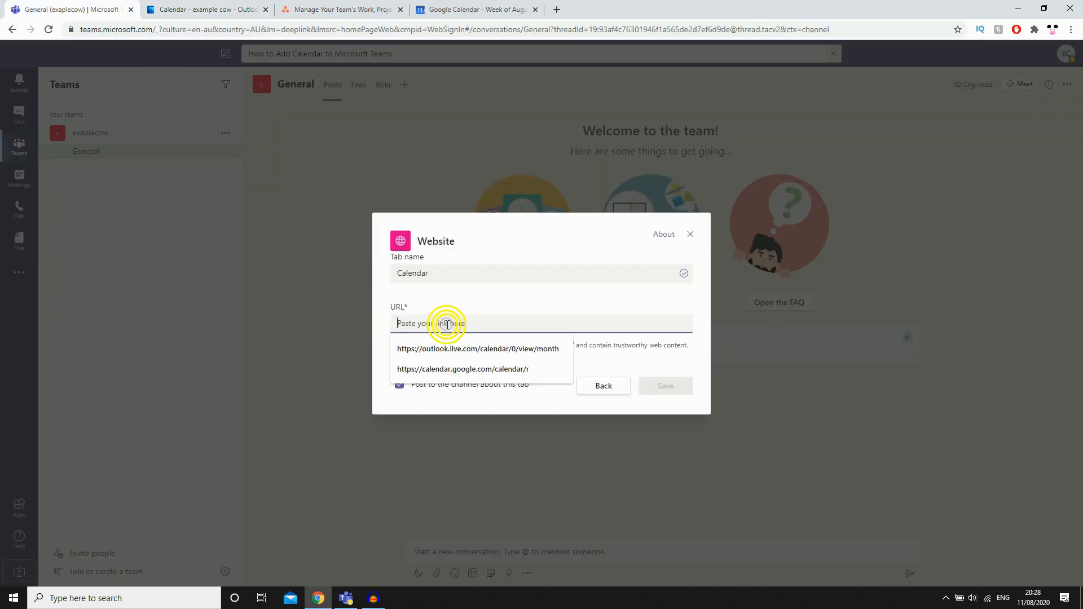
- Paste the Outlook month-view URL, turn off posting to the channel, and save
right_click(447, 323)
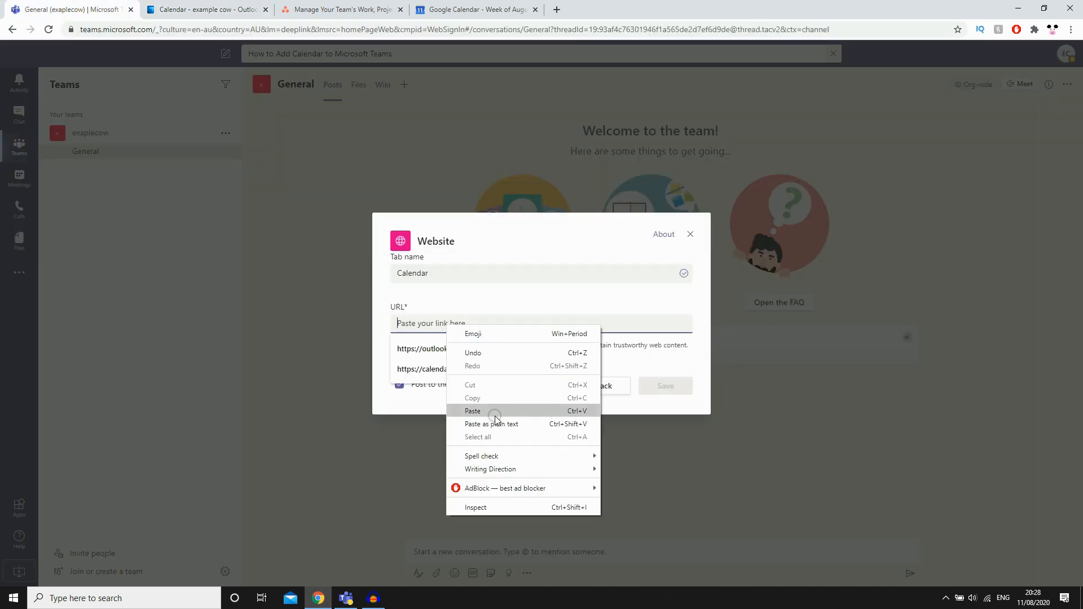
click(473, 411)
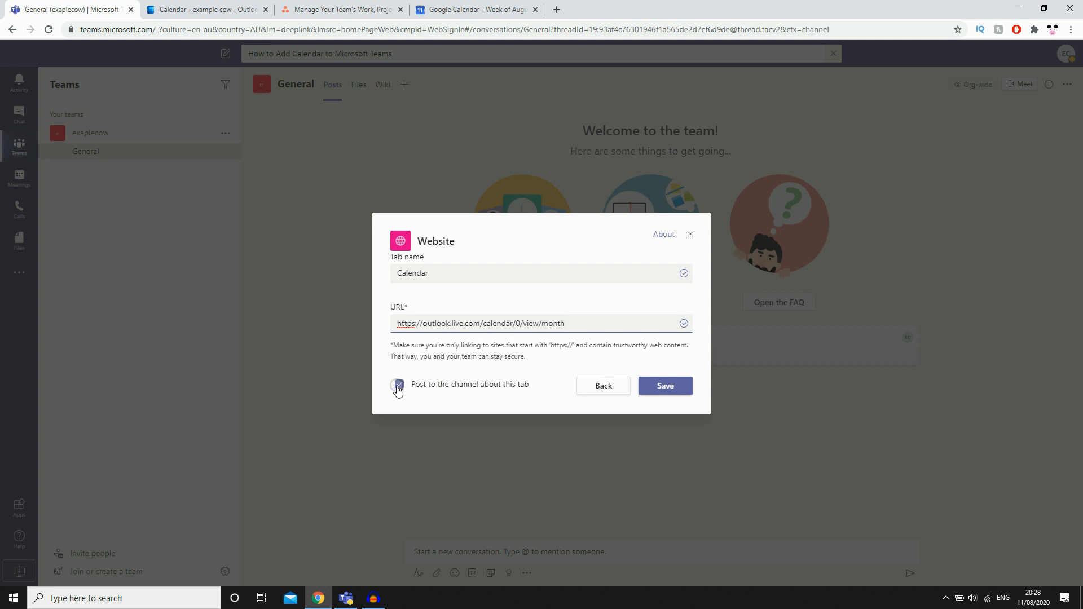
click(399, 384)
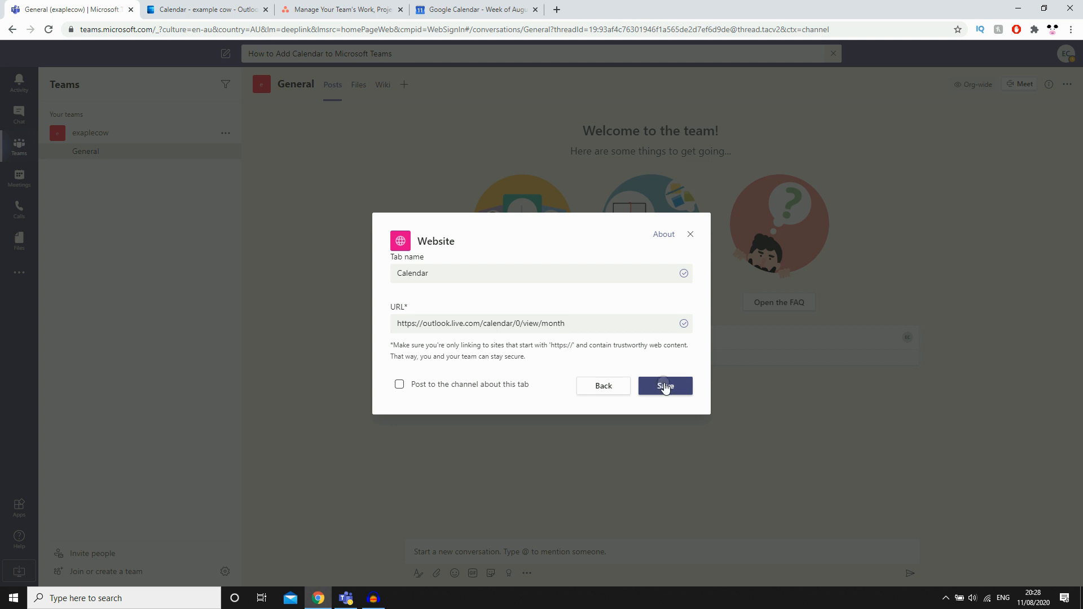
click(664, 385)
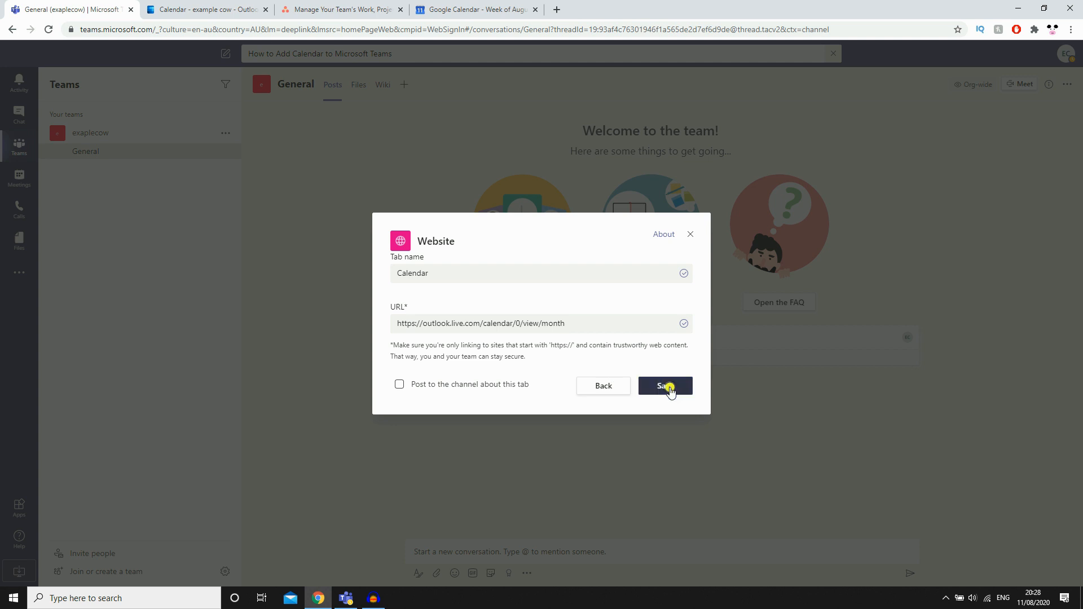
- Finish saving the Calendar tab, which shows outlook.live.com refused to connect
click(664, 386)
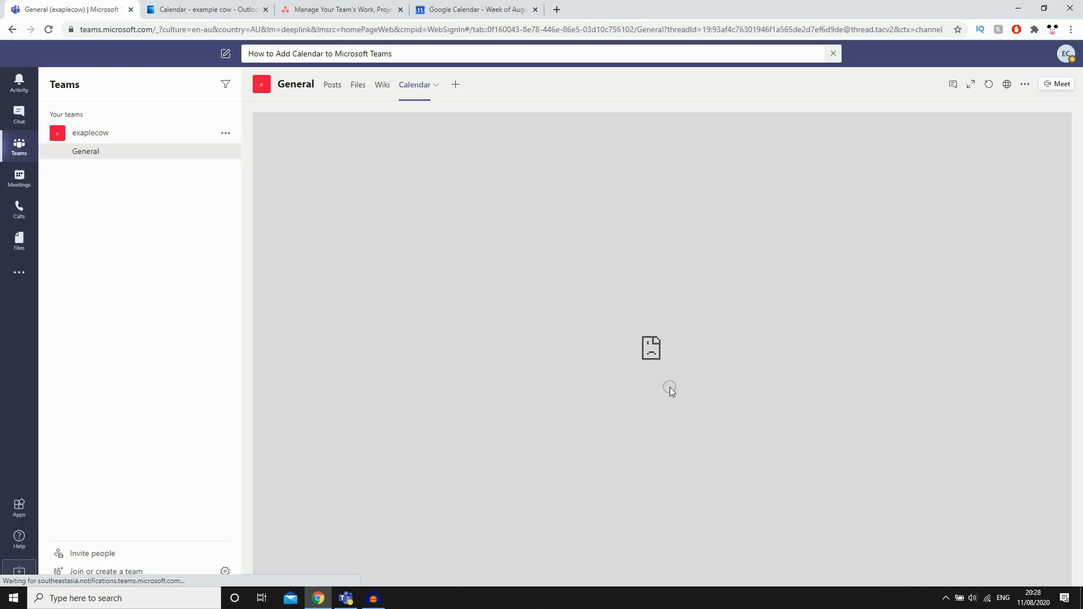
mouse_move(415, 84)
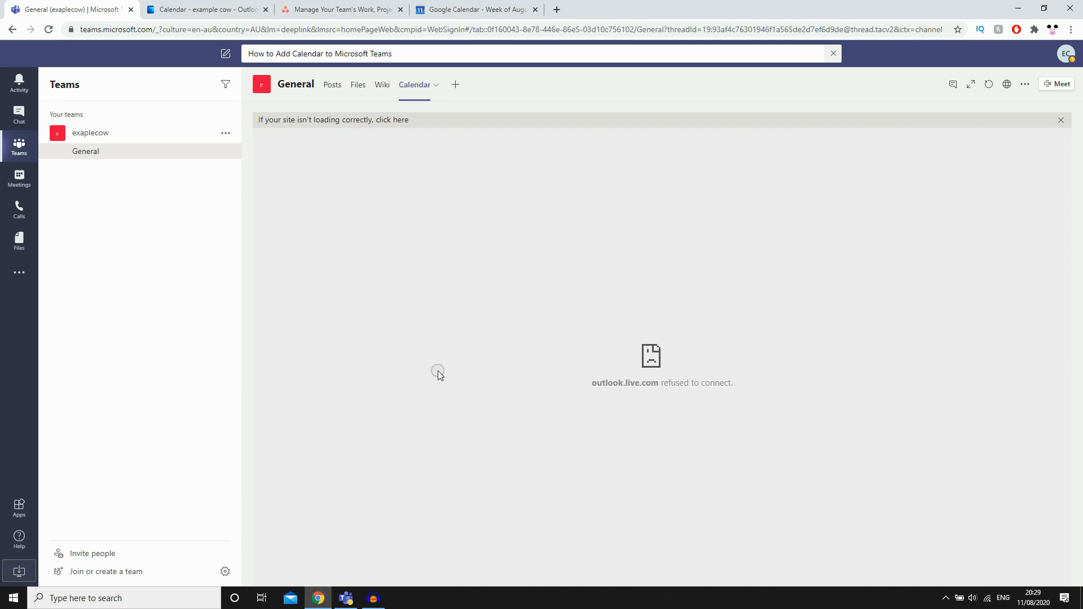
mouse_move(345, 597)
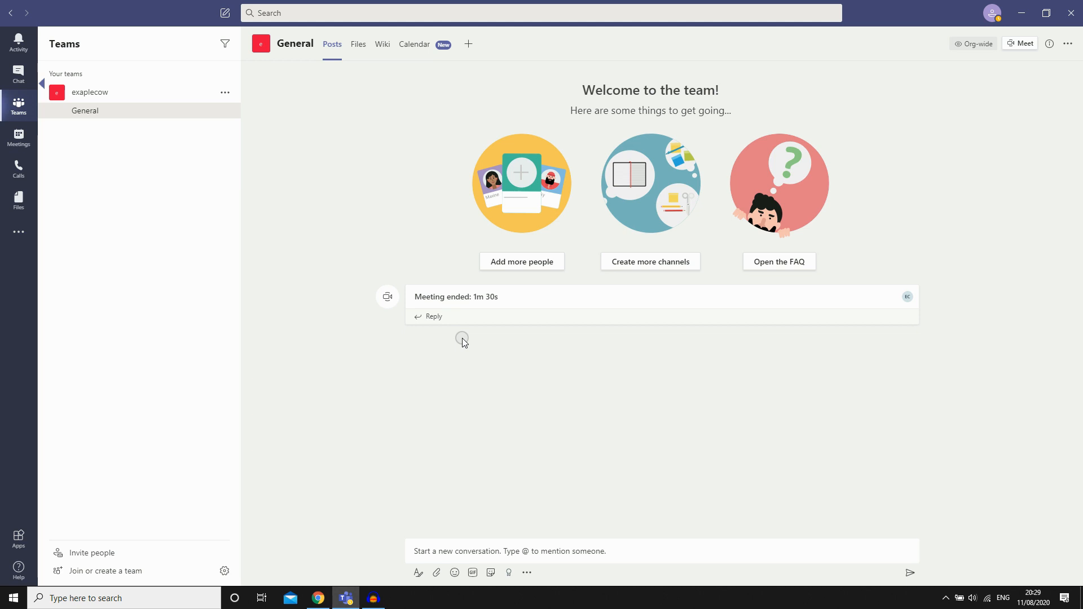
mouse_move(415, 44)
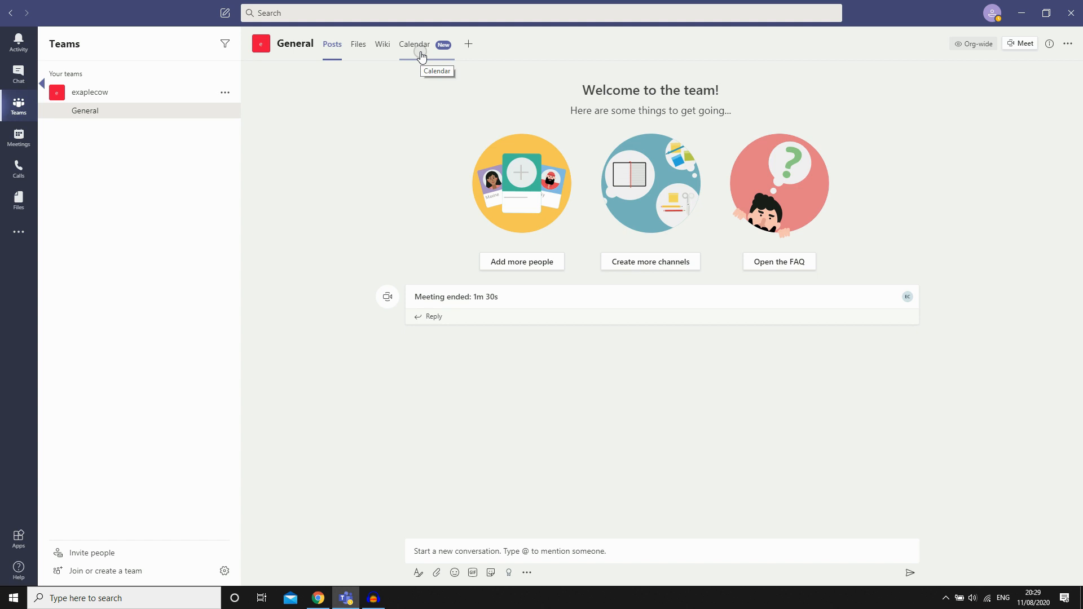
- View the General channel's Calendar tab in the desktop app, showing Outlook's sign-in page
click(415, 43)
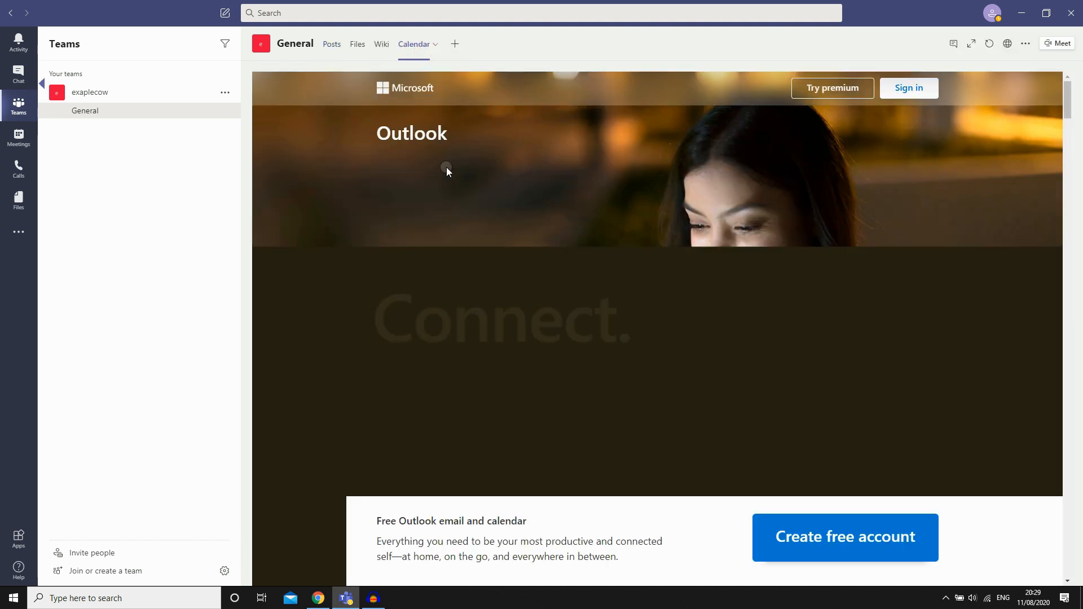